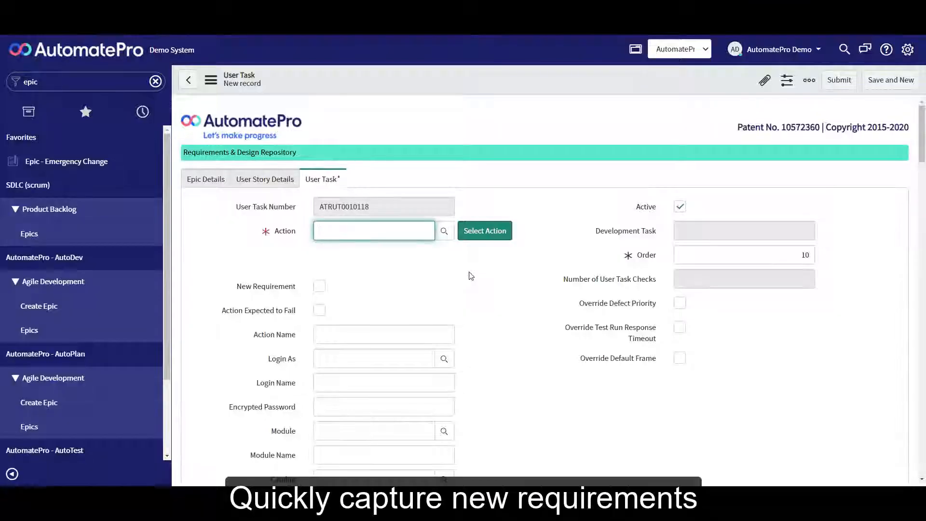
Set the task action to Select choice, flag it New Requirement, and enter field 'new field' with 'choice'.
type("select c")
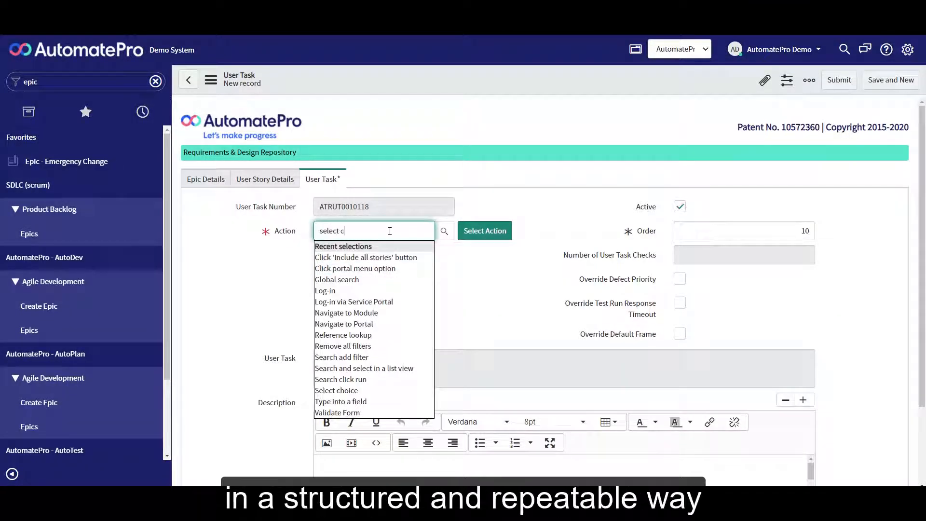
left_click(336, 391)
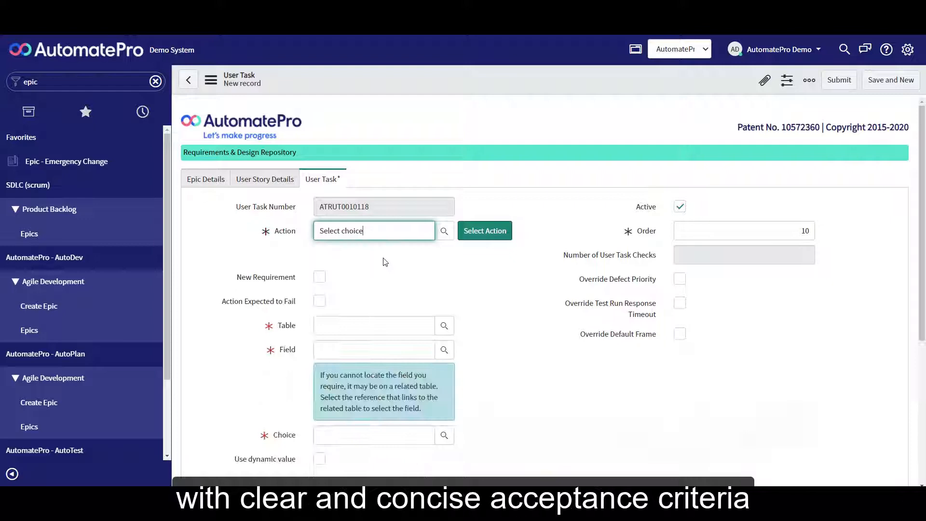
left_click(319, 230)
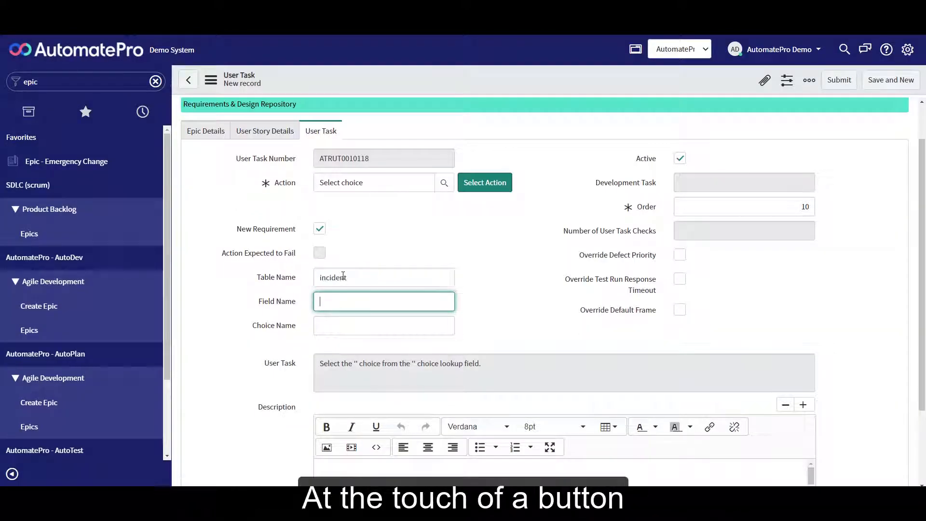
type("new field")
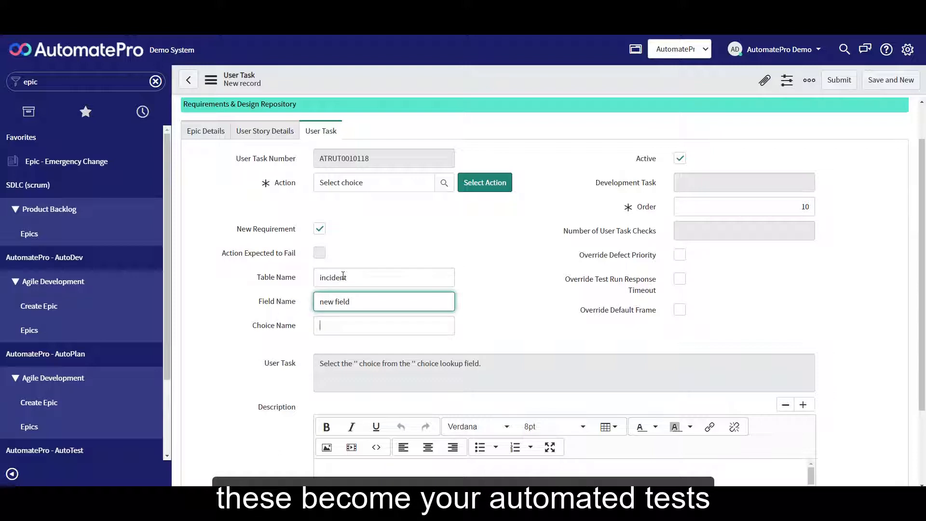
type("choice")
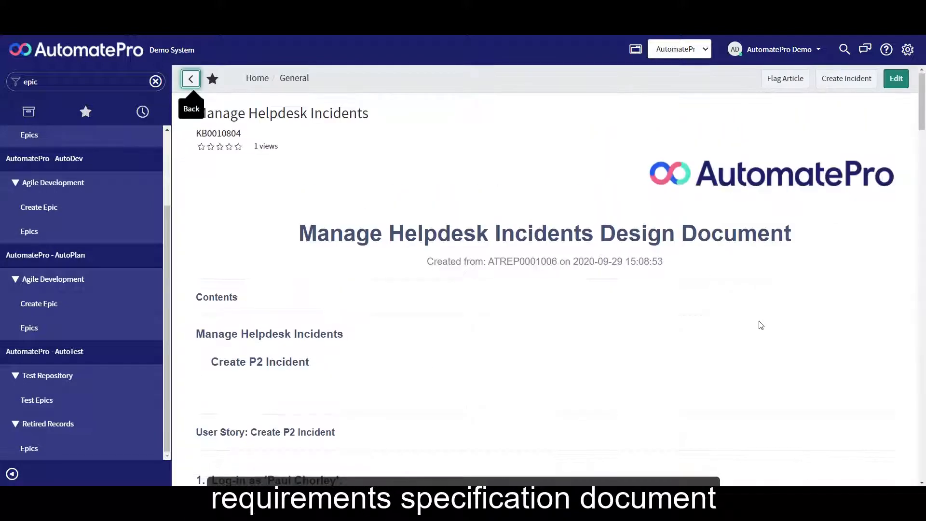
scroll("down", 3)
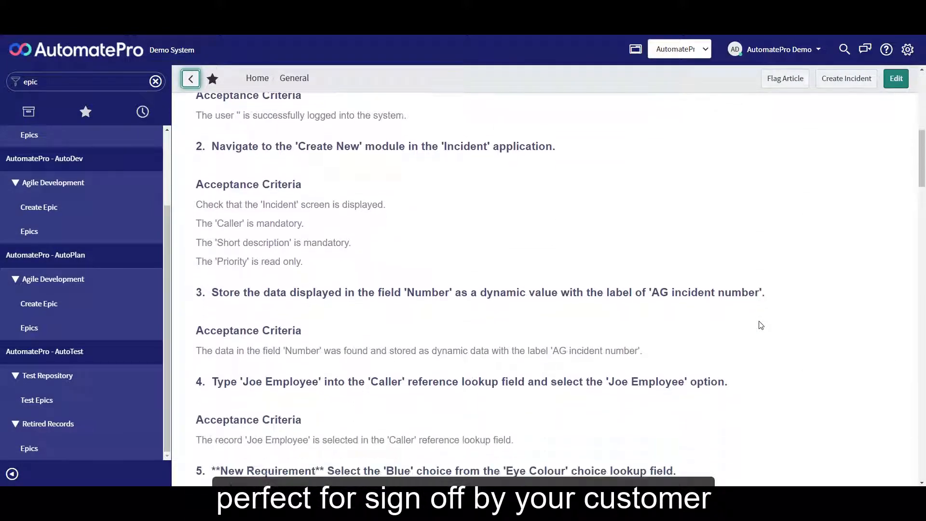
scroll("down", 3)
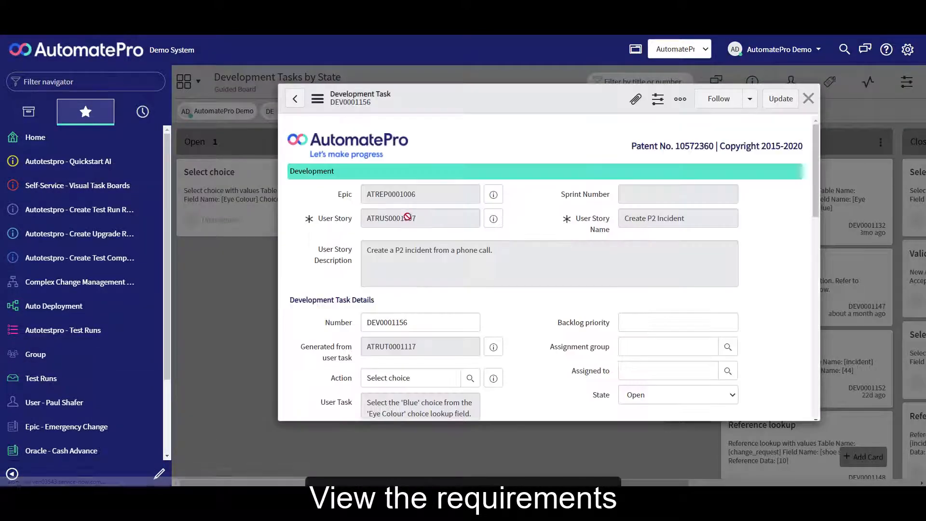
scroll("down", 3)
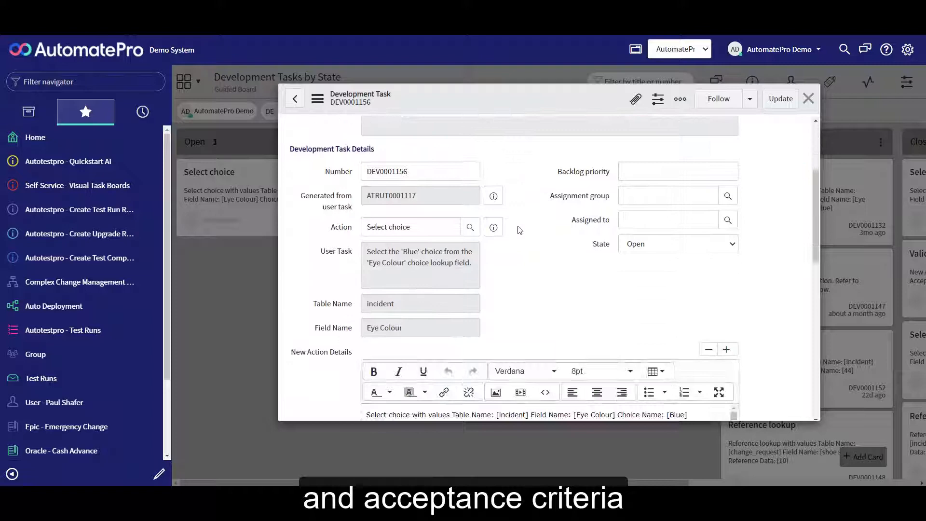
scroll("down", 3)
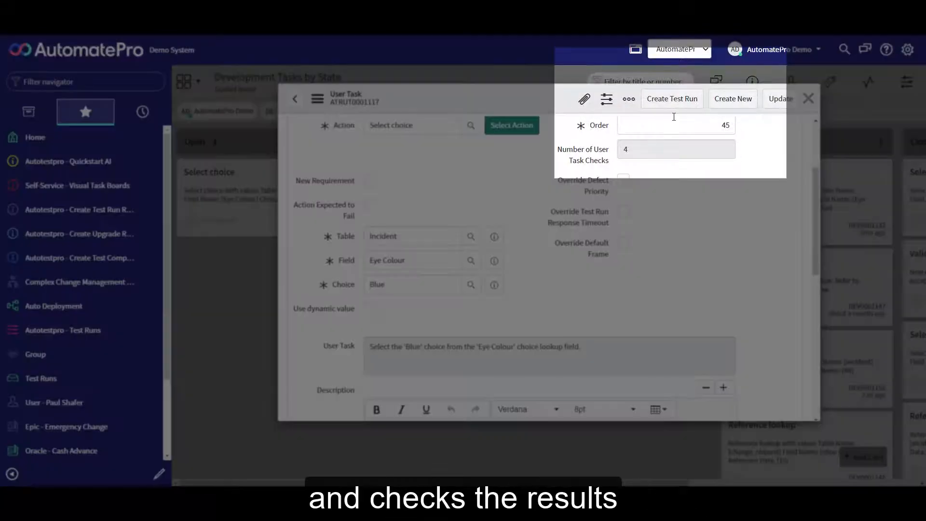
mouse_move(672, 98)
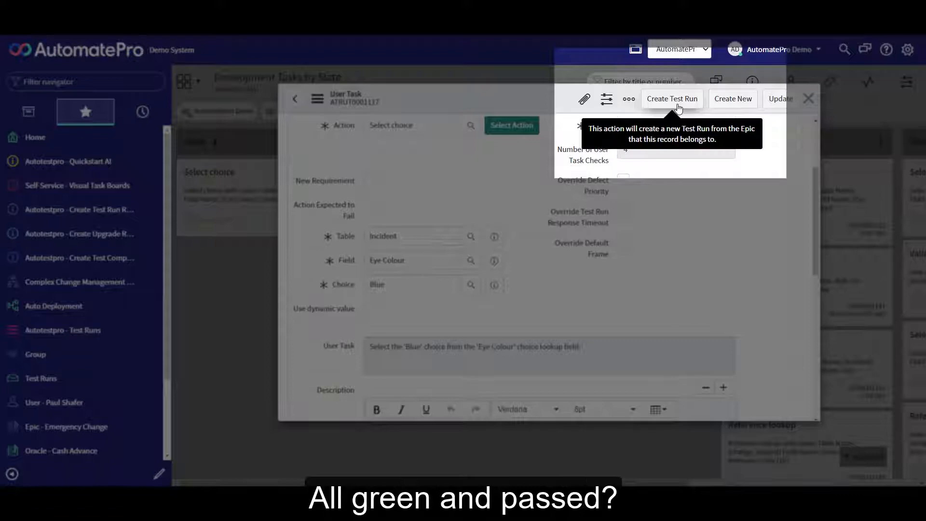
Create a test run from the epic of user task ATRUT0001117.
left_click(671, 98)
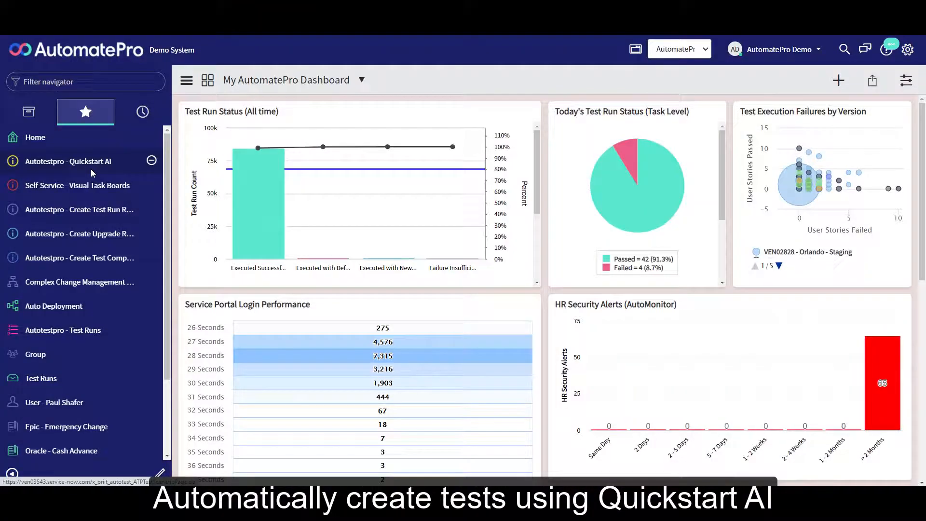
Open Autotestpro Quickstart AI from favourites and start the epic name with 'ch'.
left_click(67, 161)
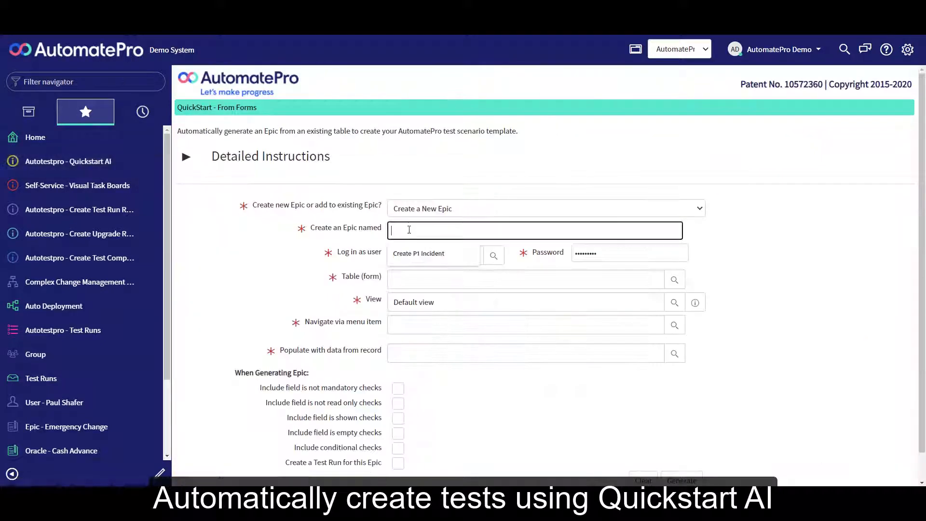
type("ch")
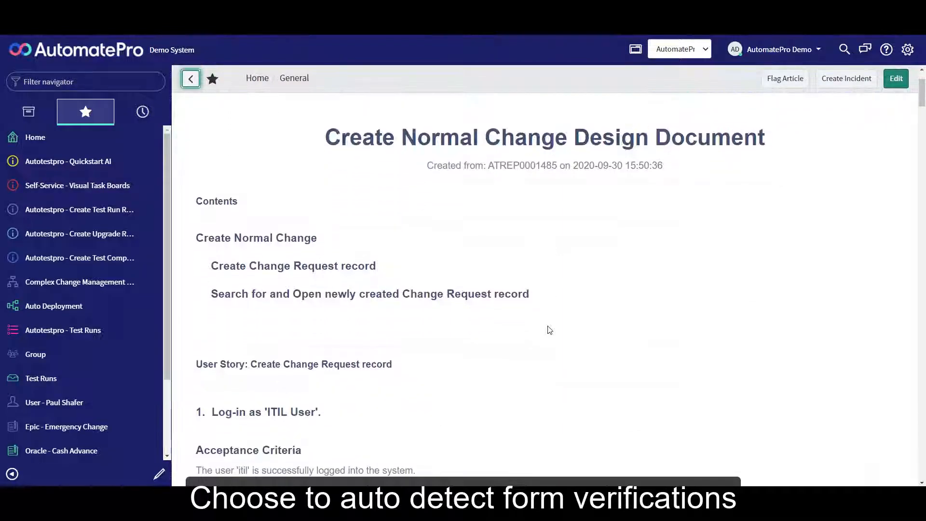
Review the Create Normal Change document and create a test run for epic ATREP0001486.
scroll("down", 3)
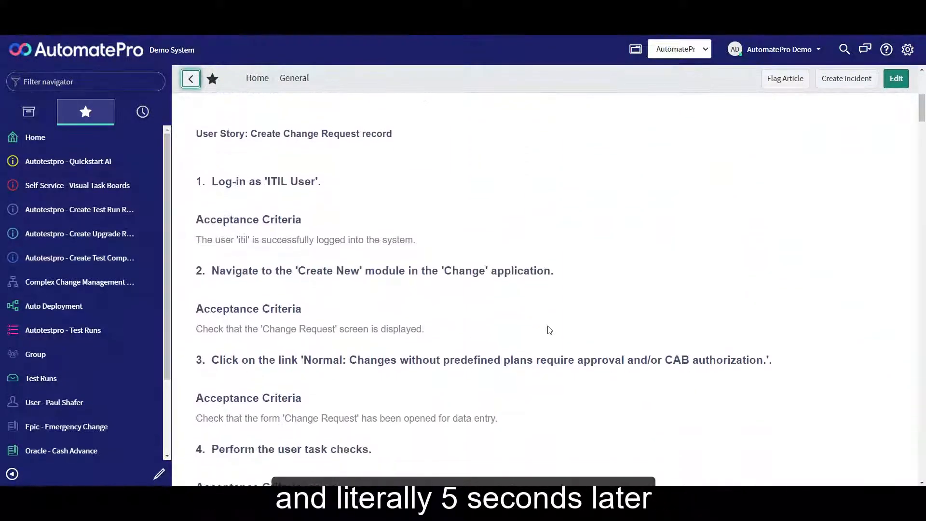
scroll("down", 3)
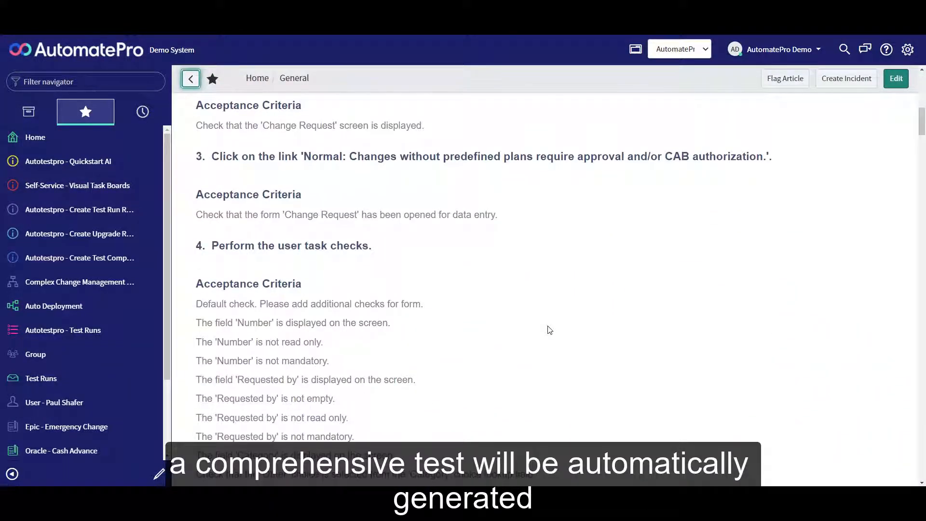
scroll("down", 3)
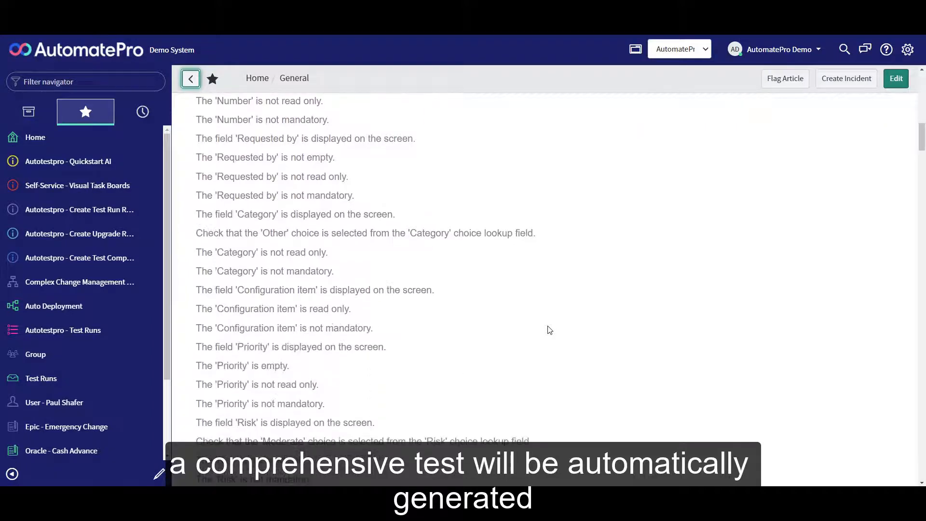
scroll("down", 3)
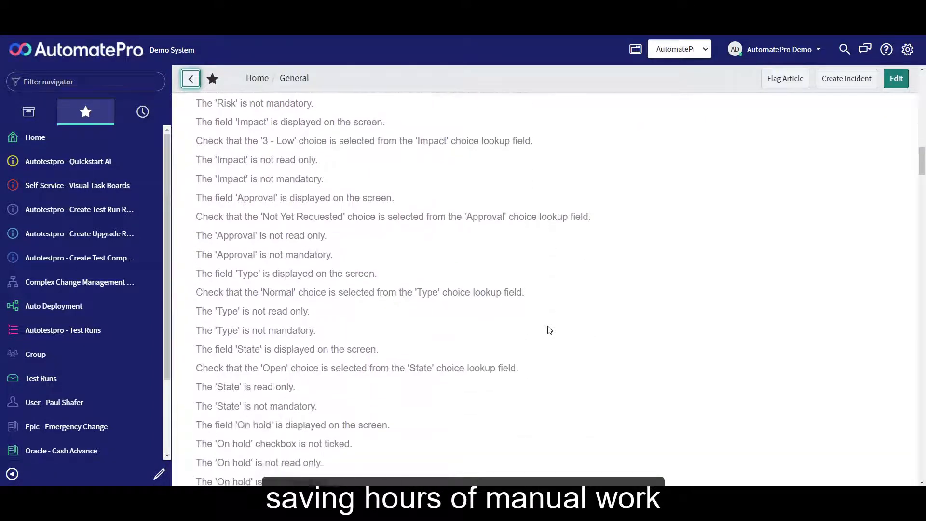
scroll("down", 3)
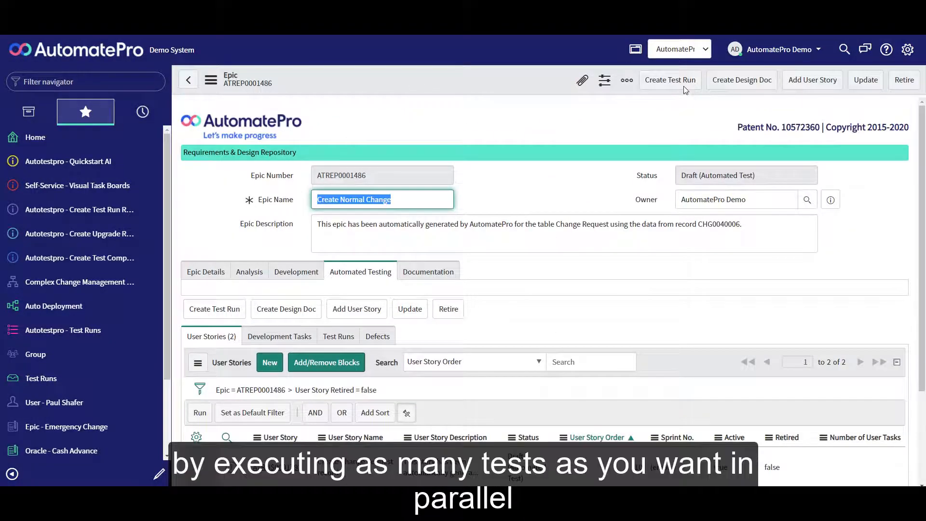
left_click(670, 80)
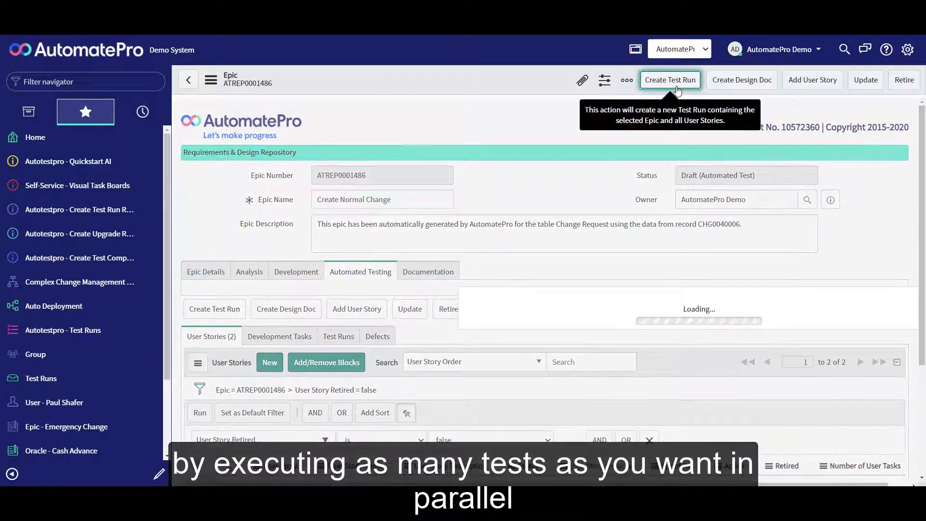
left_click(669, 80)
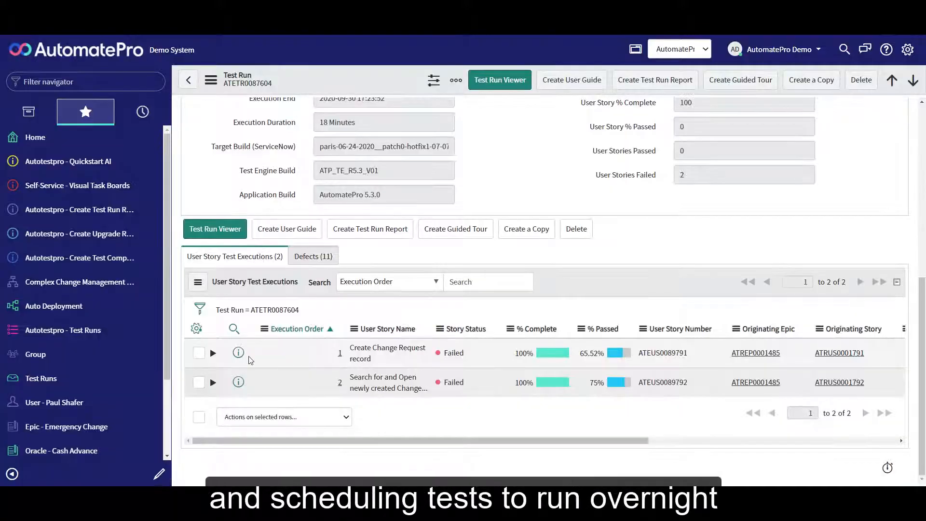
Expand the Create Change Request record story to review its passed and failed task executions.
left_click(212, 352)
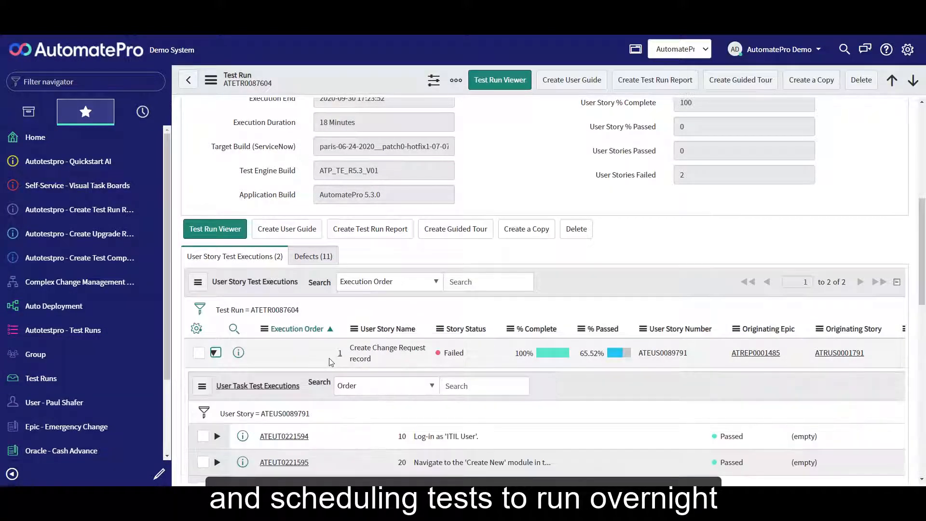
scroll("down", 3)
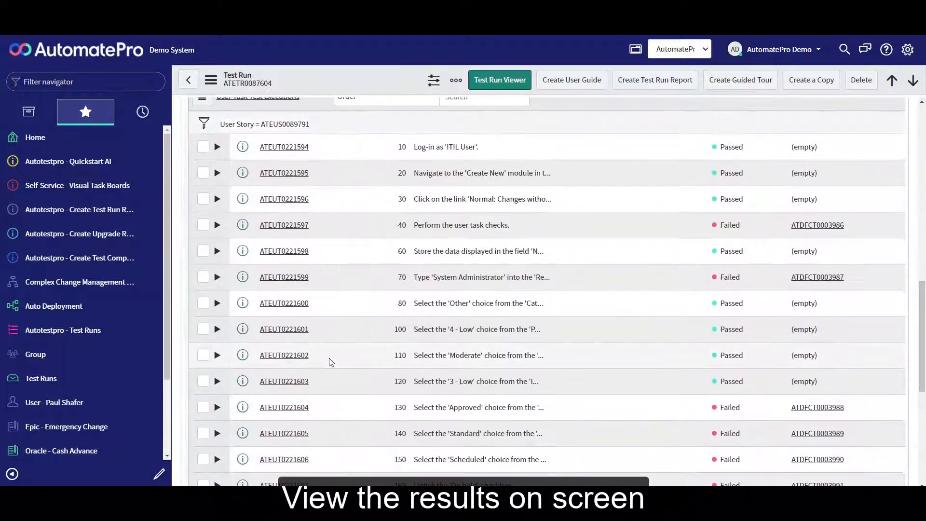
left_click(498, 80)
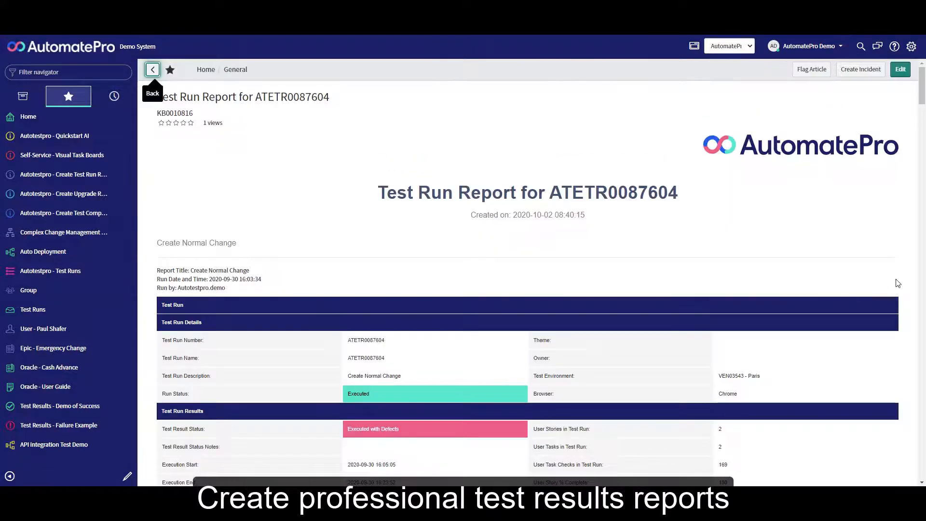
scroll("down", 3)
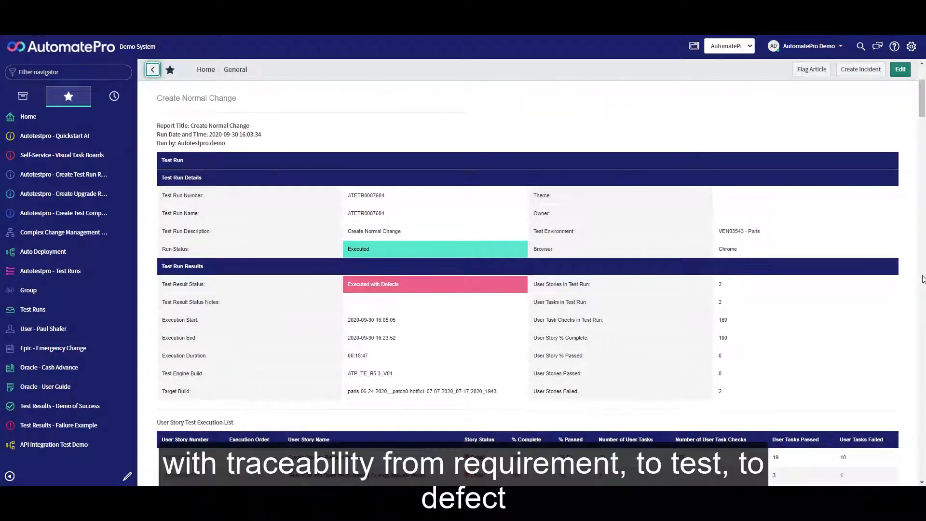
scroll("down", 3)
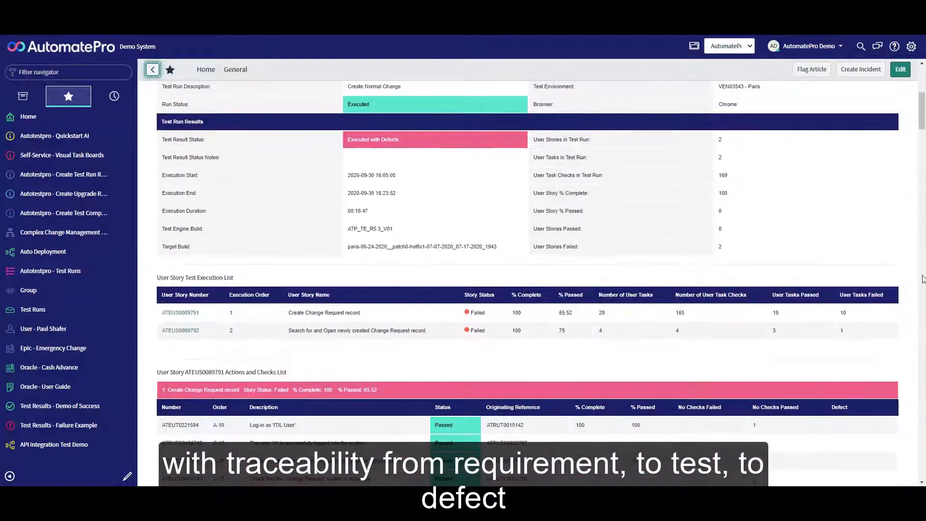
scroll("down", 3)
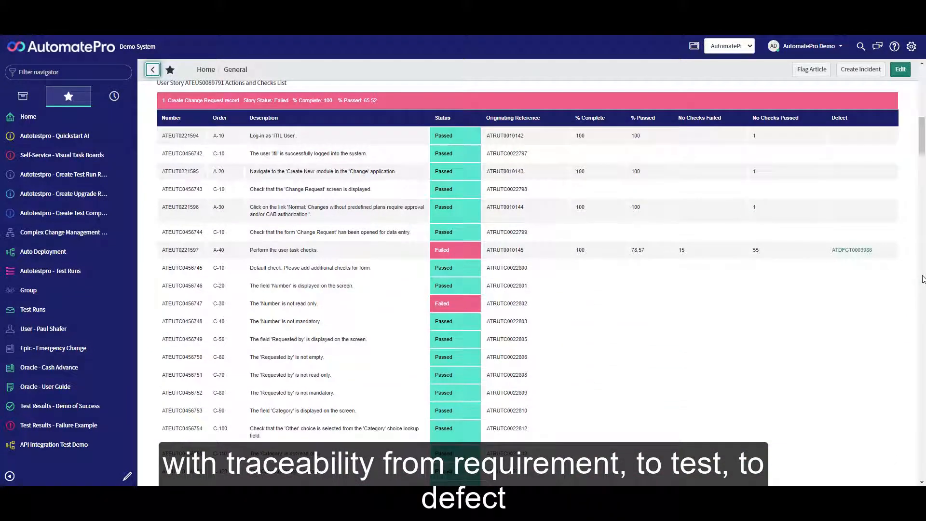
scroll("down", 3)
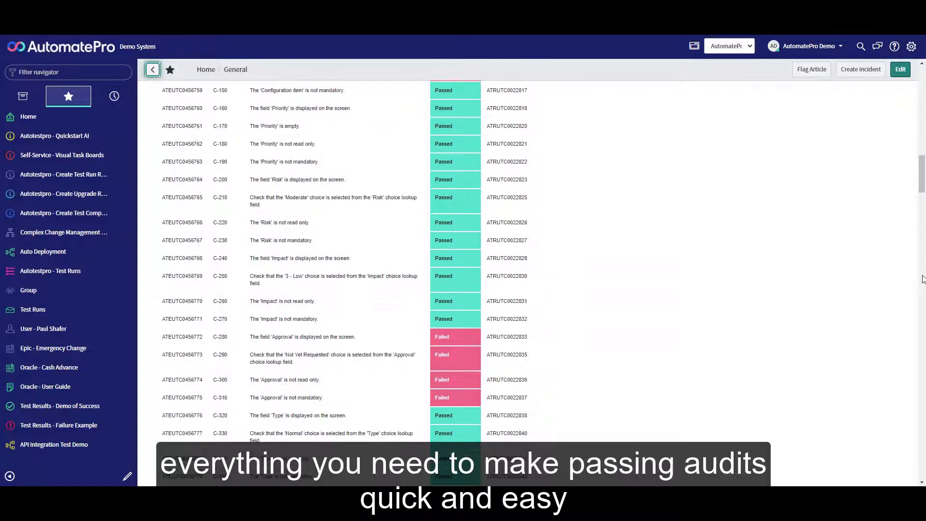
scroll("down", 3)
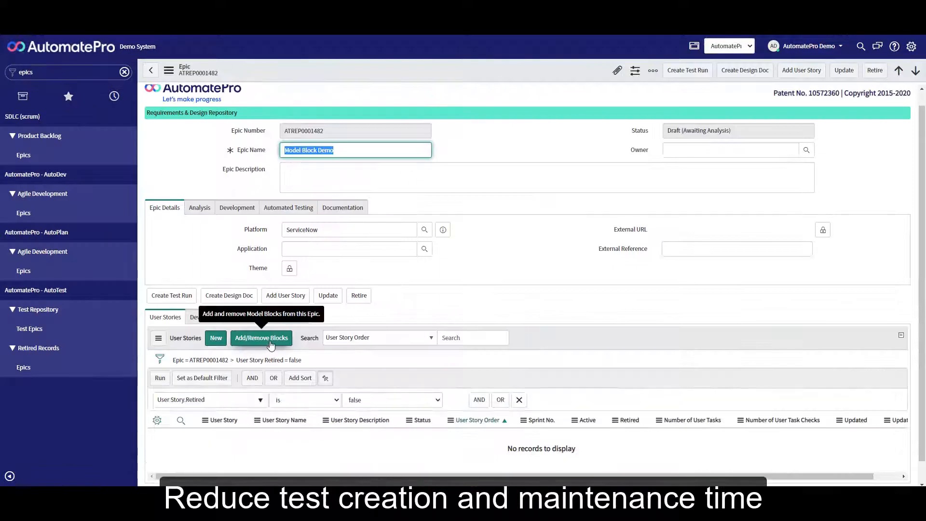
In Add/Remove Blocks, find and add the log-in, open new incident and Create P2 Incident blocks.
left_click(261, 337)
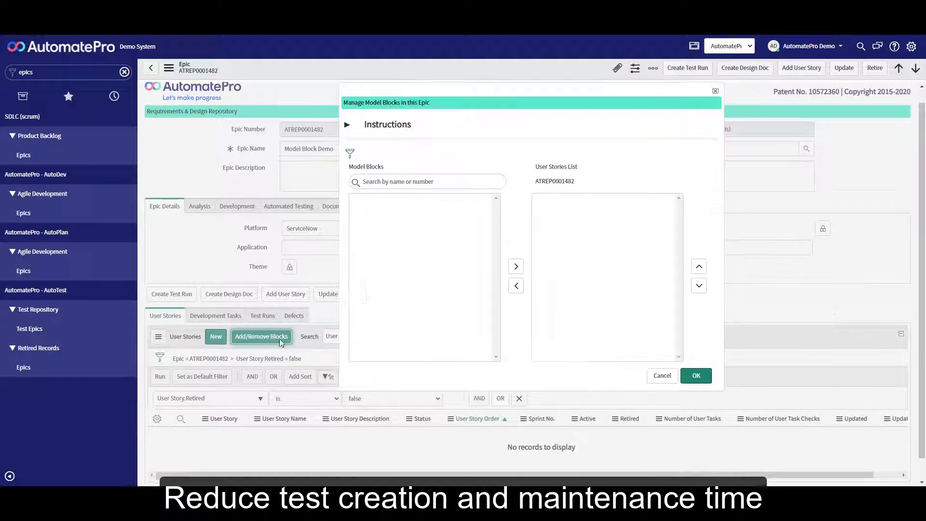
type("log")
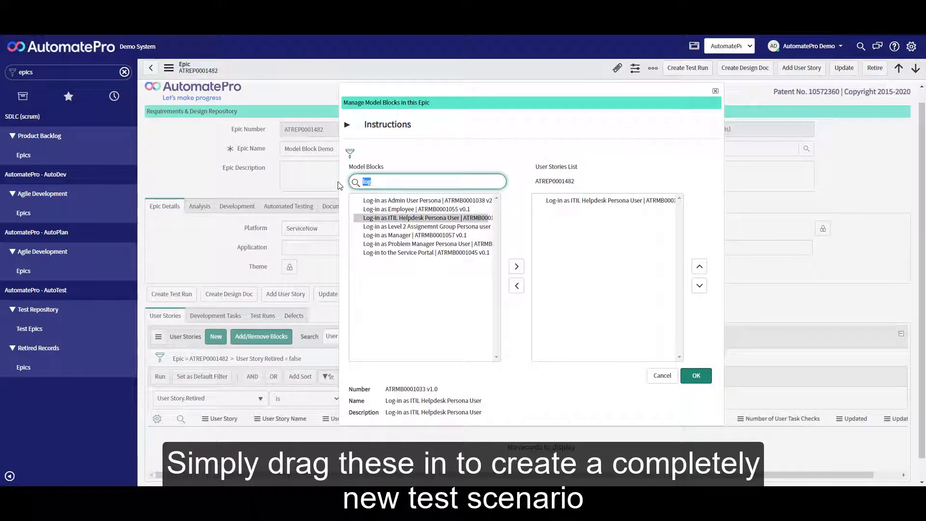
type("open")
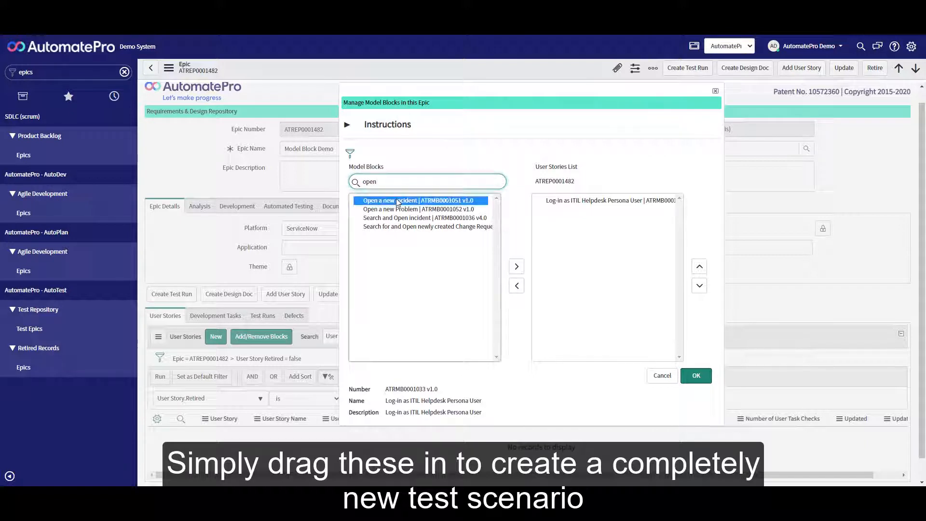
type("create")
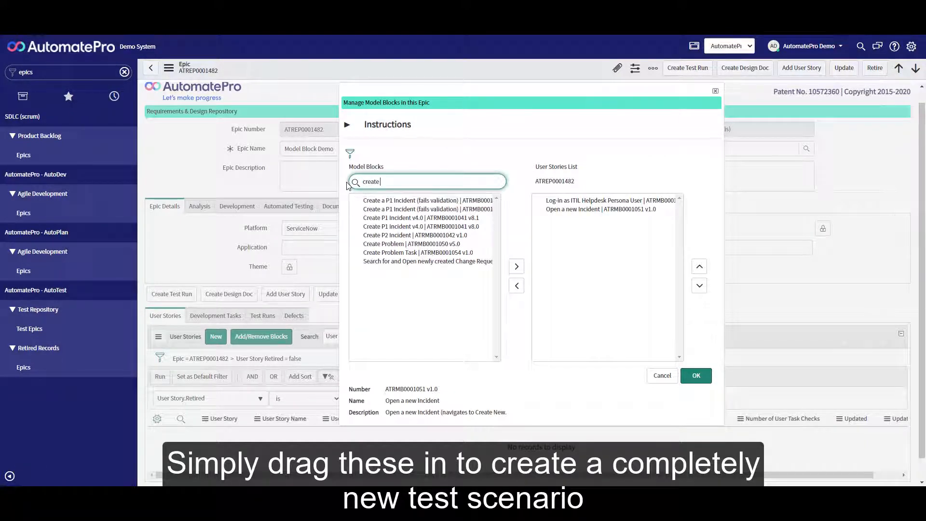
left_click(515, 266)
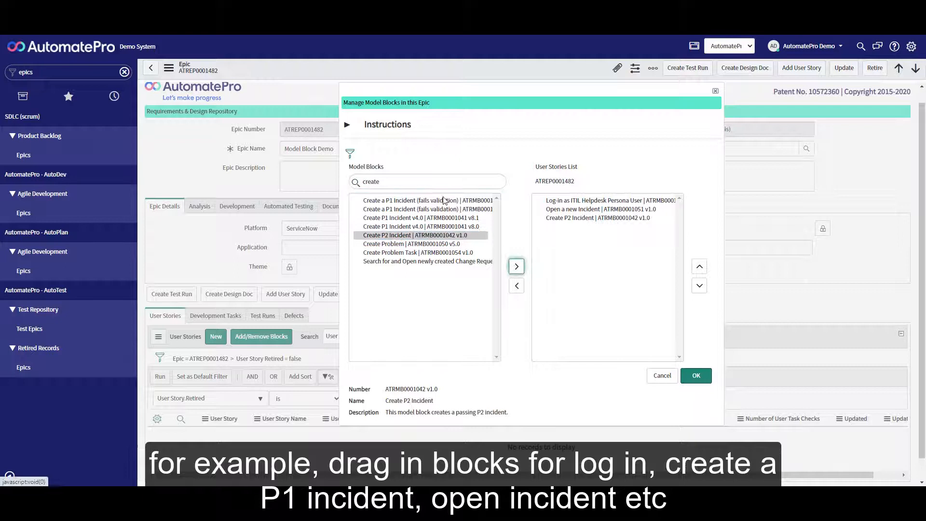
Add the Search and Open incident block and confirm the epic's model blocks.
type("open")
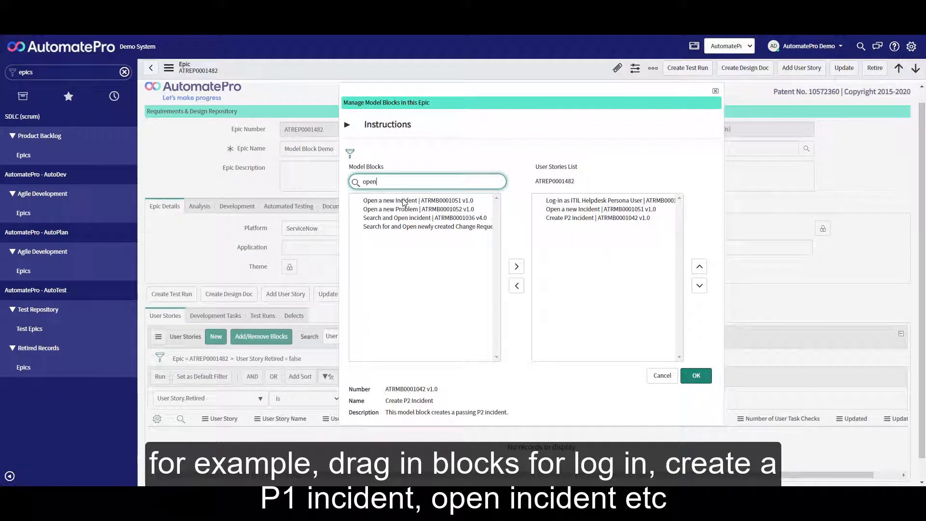
left_click(515, 266)
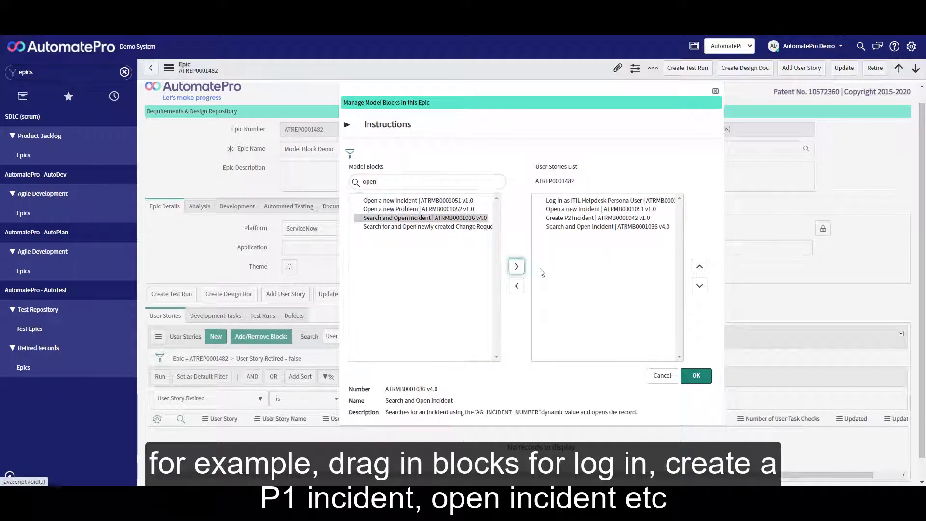
left_click(695, 375)
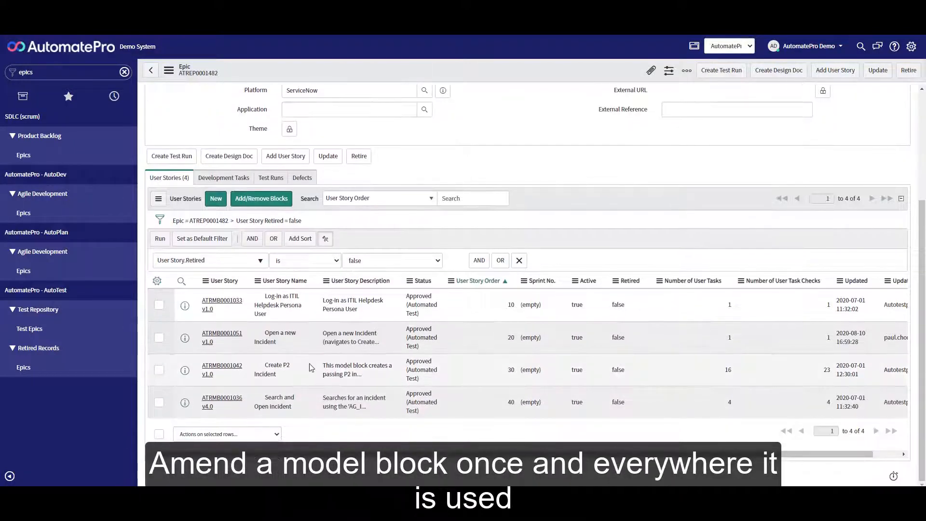
Open model block ATRMB0001042 Create P2 Incident and review its user tasks.
left_click(222, 368)
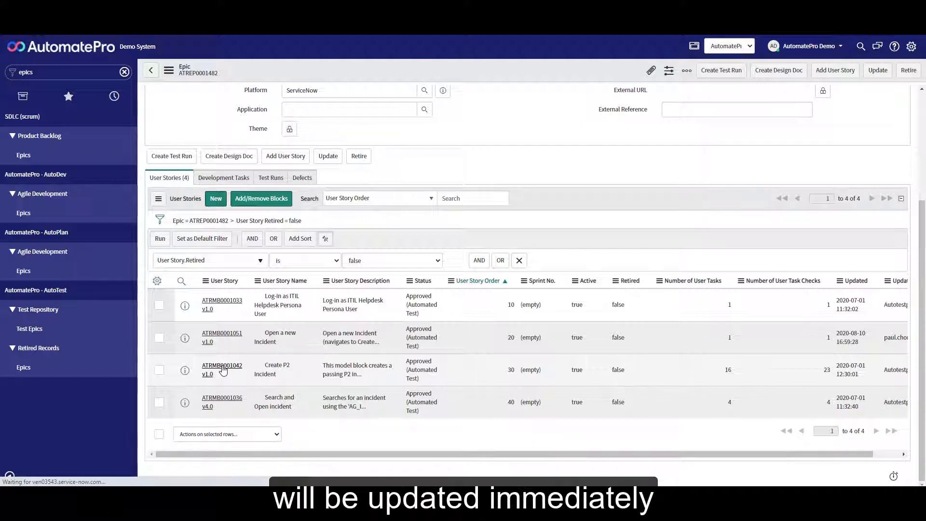
left_click(222, 369)
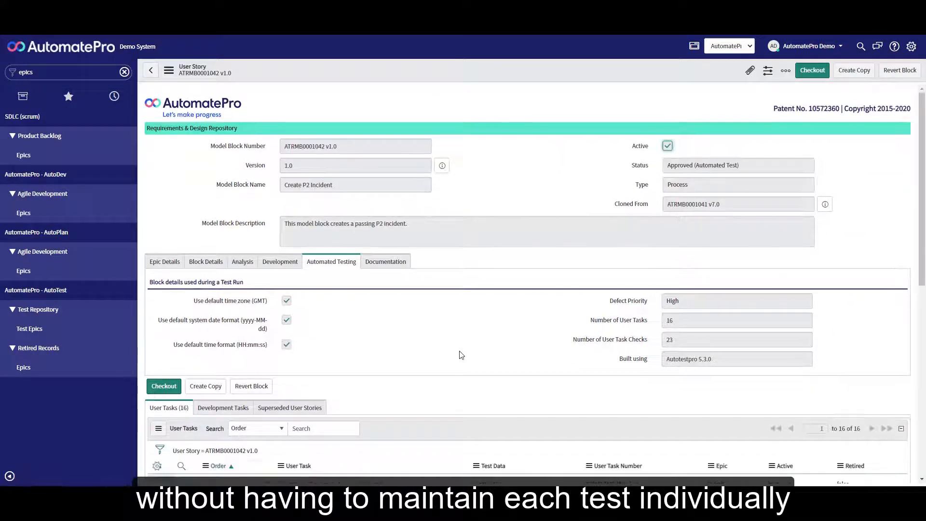
scroll("down", 3)
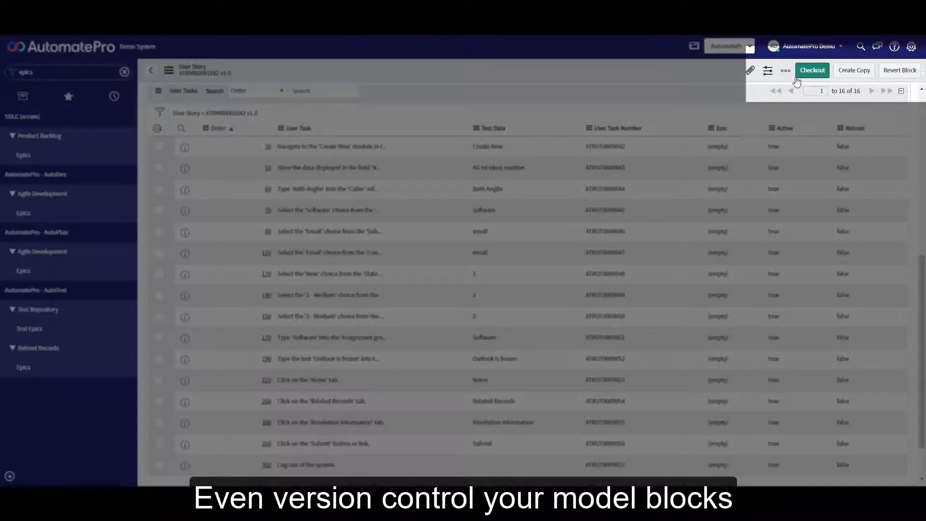
mouse_move(811, 71)
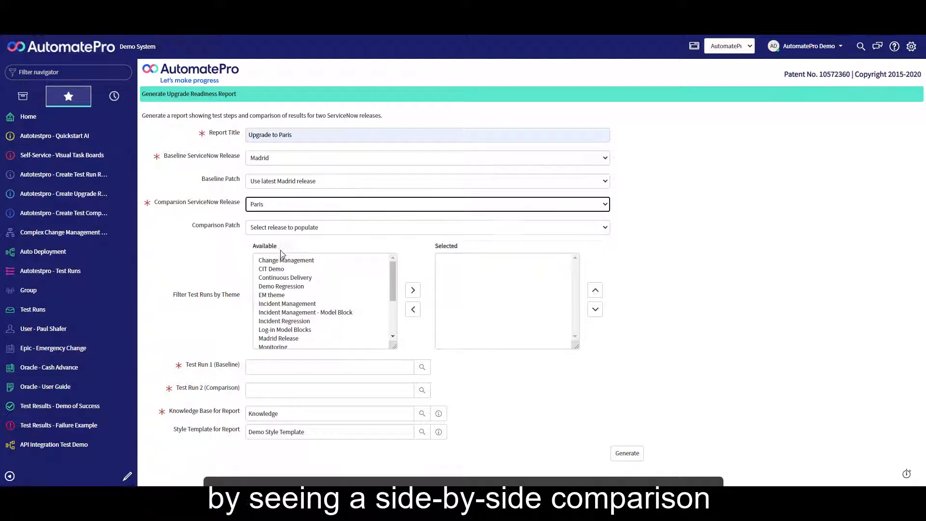
Set the comparison release to Orlando and generate the upgrade readiness report.
left_click(287, 275)
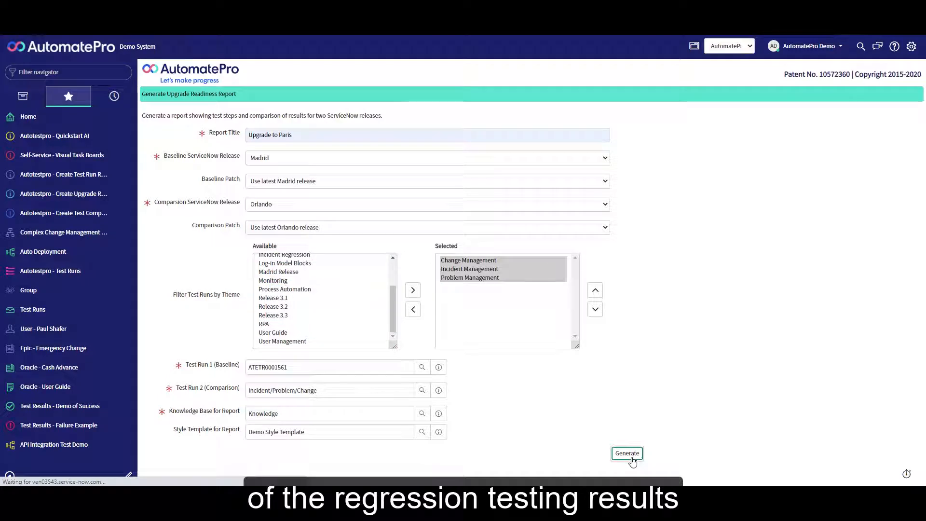
left_click(625, 453)
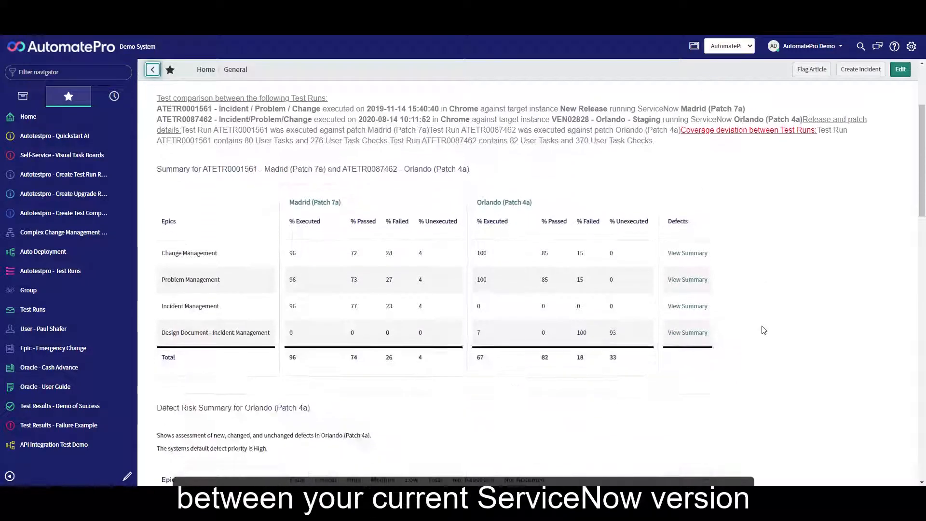
scroll("down", 3)
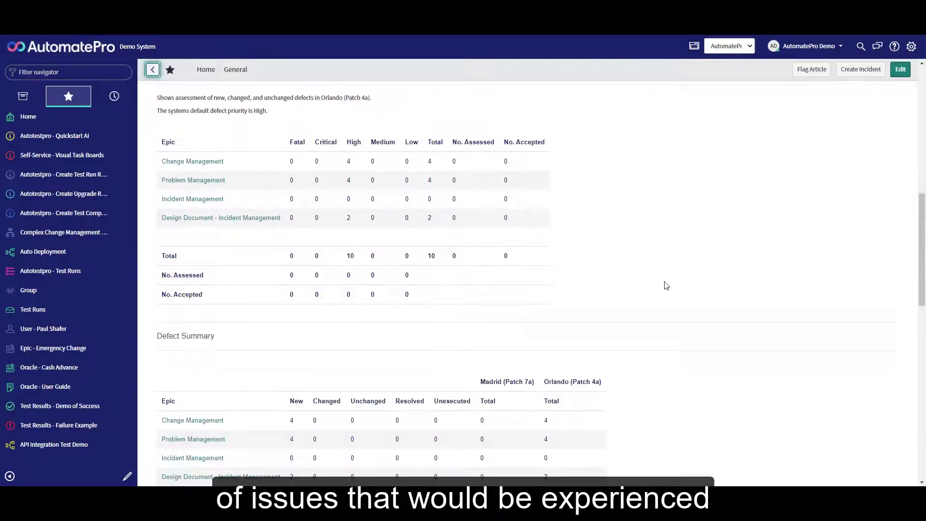
scroll("down", 3)
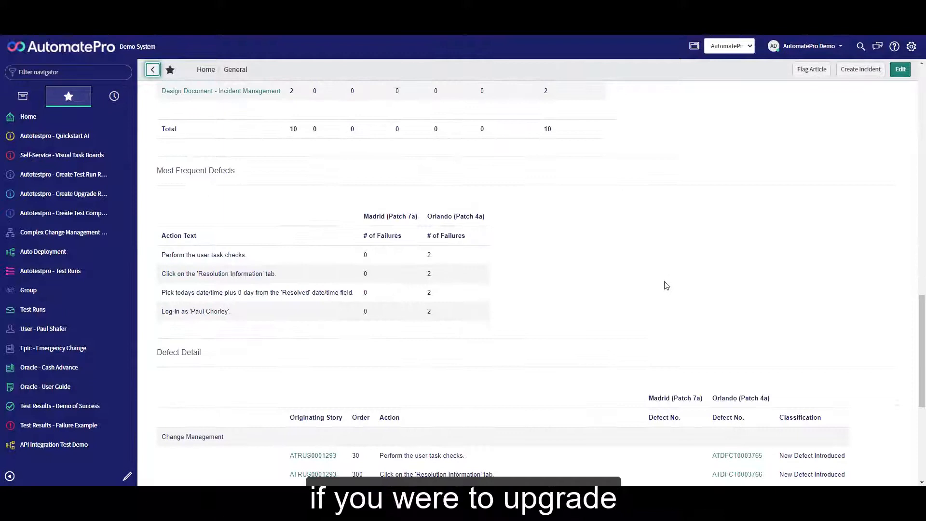
scroll("down", 3)
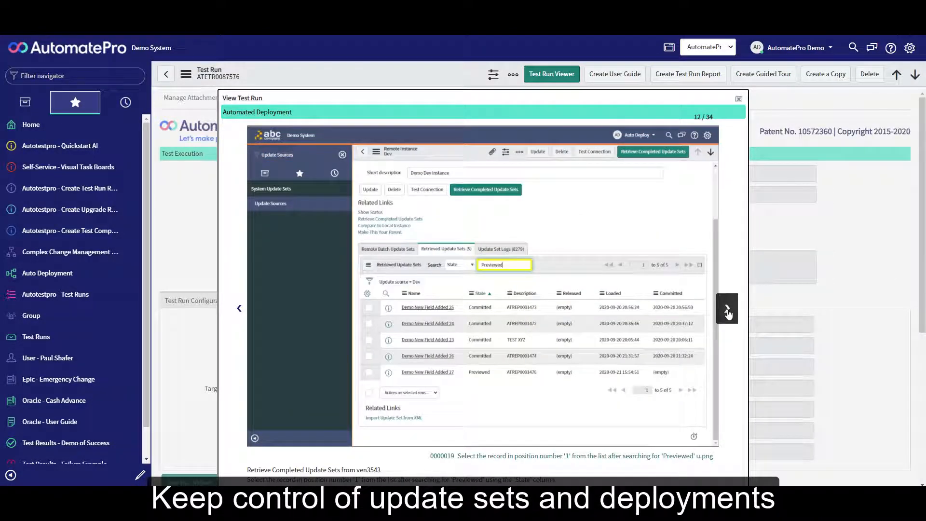
Advance to the next screenshot in the deployment test run viewer.
left_click(727, 309)
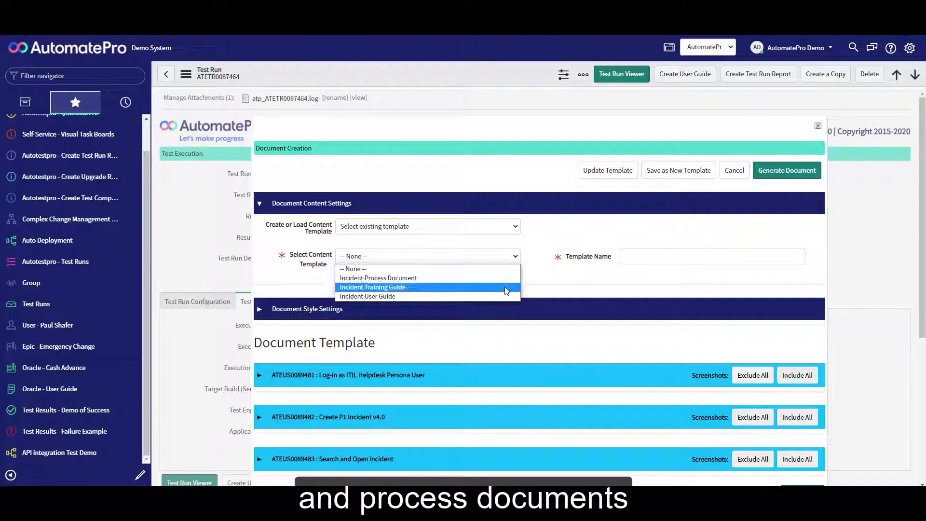
mouse_move(501, 296)
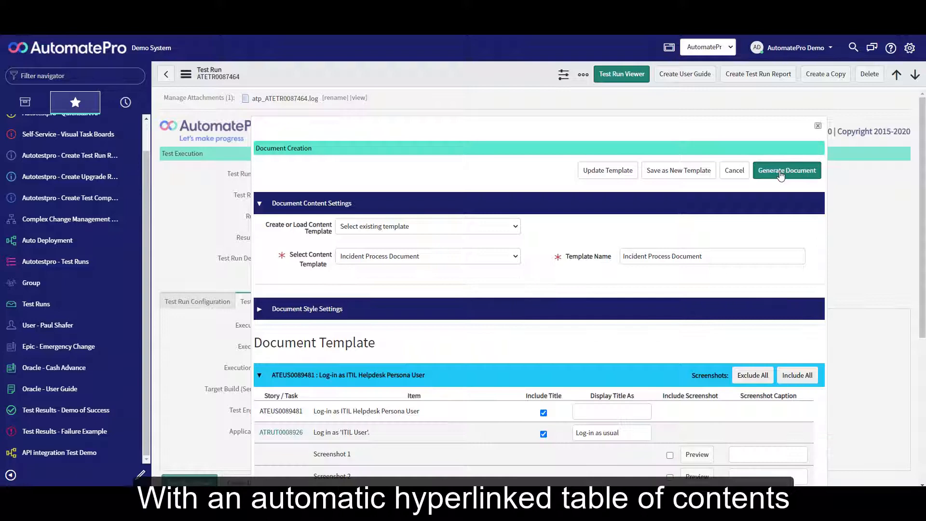
Generate the Incident Process Document and review its flow and step-by-step screenshots.
left_click(785, 169)
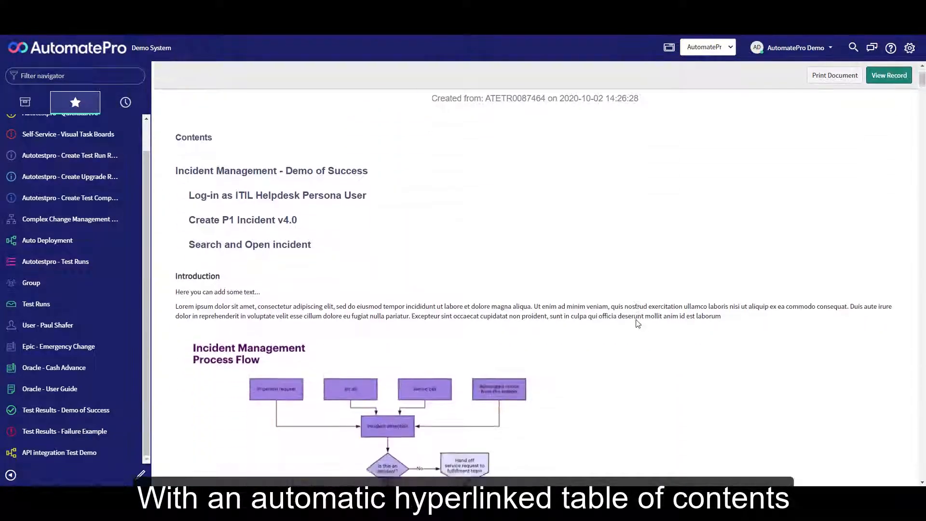
scroll("down", 3)
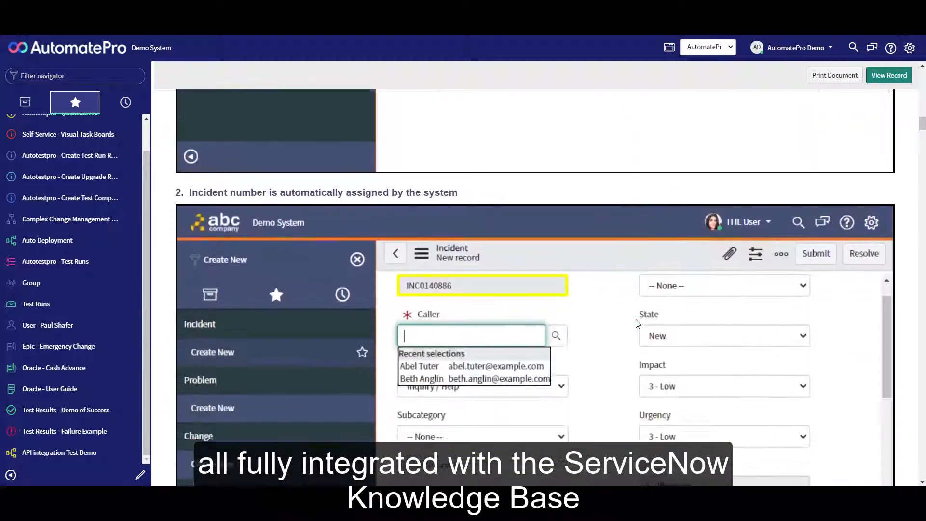
scroll("down", 3)
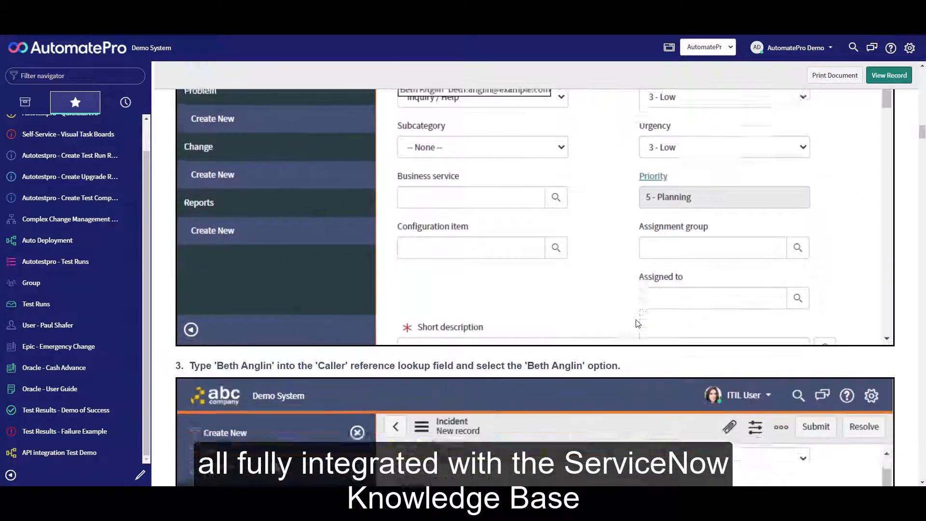